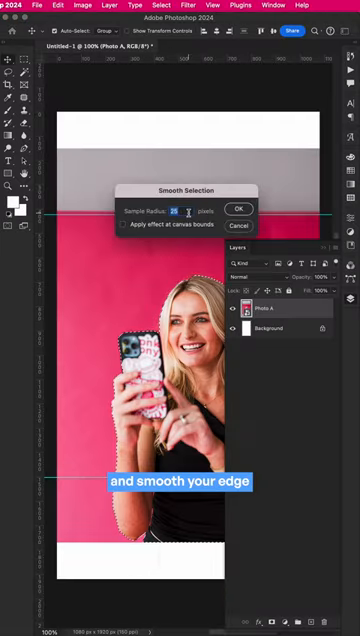
Smooth the selection edge around the woman with a 25-pixel sample radius
click(239, 209)
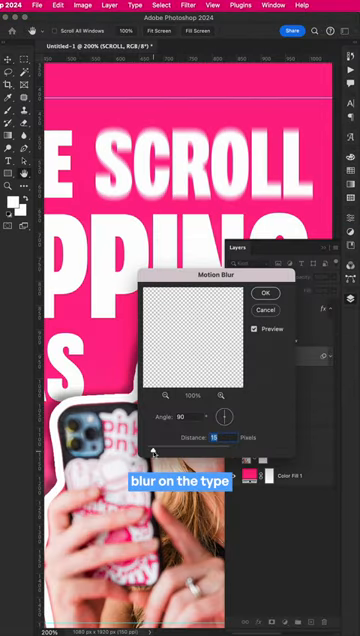
Blur the headline text vertically with Motion Blur at 90° angle and 15 distance
click(266, 293)
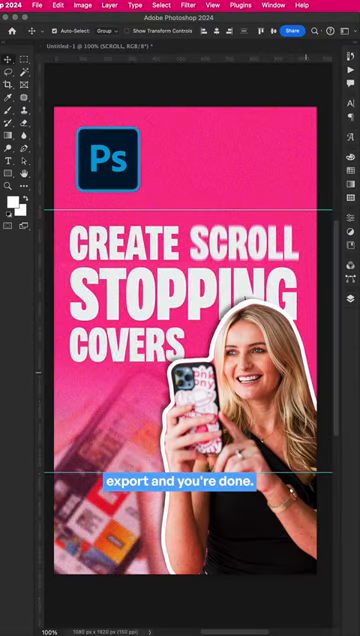